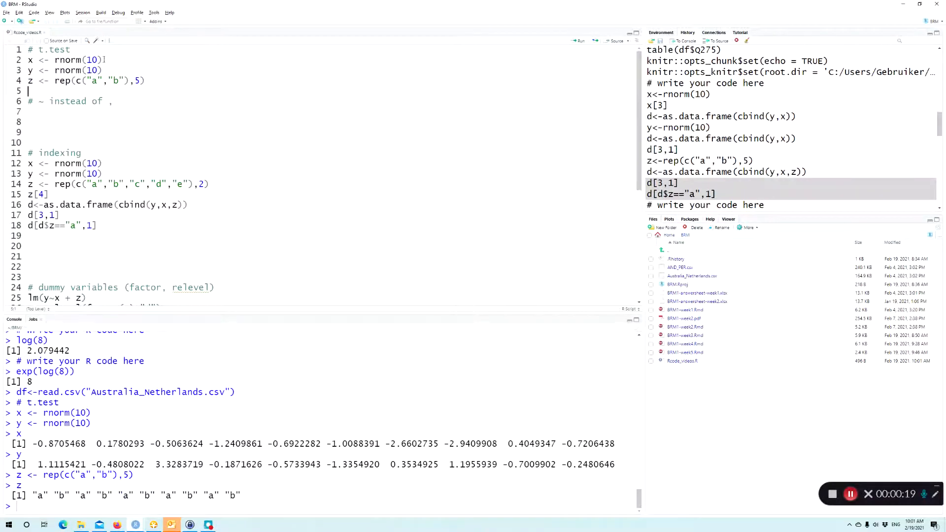
- Add t.test(y~z) under the tilde comment and run it for a Welch two-sample test
{"action": "type", "text": "t.test(y~z"}
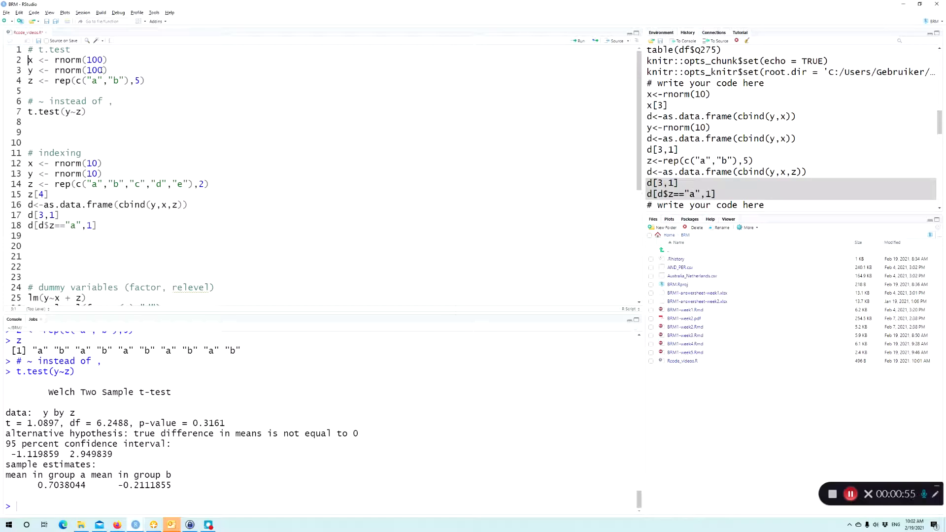
- Fix z to rep(...,50) and rerun the data and t.test(y~z) lines, giving p-value 0.3922
{"action": "left_click_drag", "start_coordinate": [28, 60], "coordinate": [143, 80]}
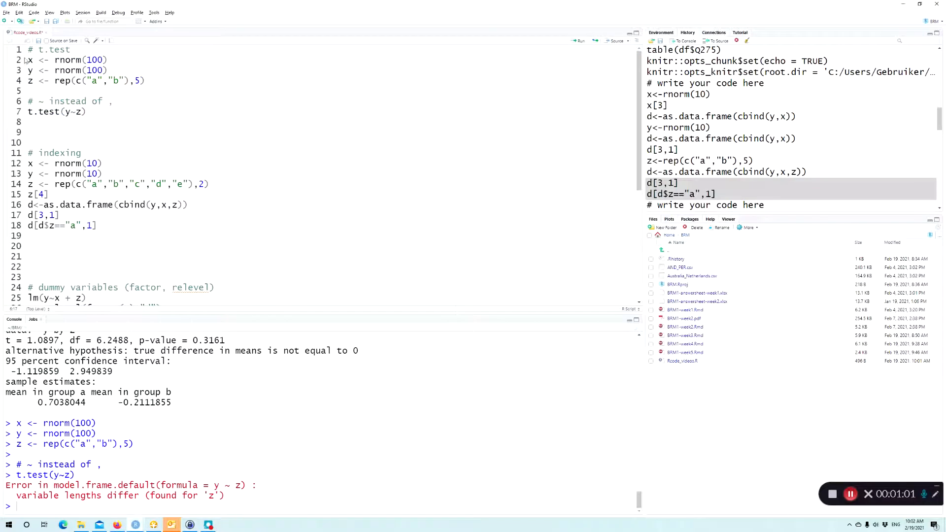
{"action": "left_click_drag", "start_coordinate": [27, 60], "coordinate": [145, 81]}
{"action": "type", "text": "0"}
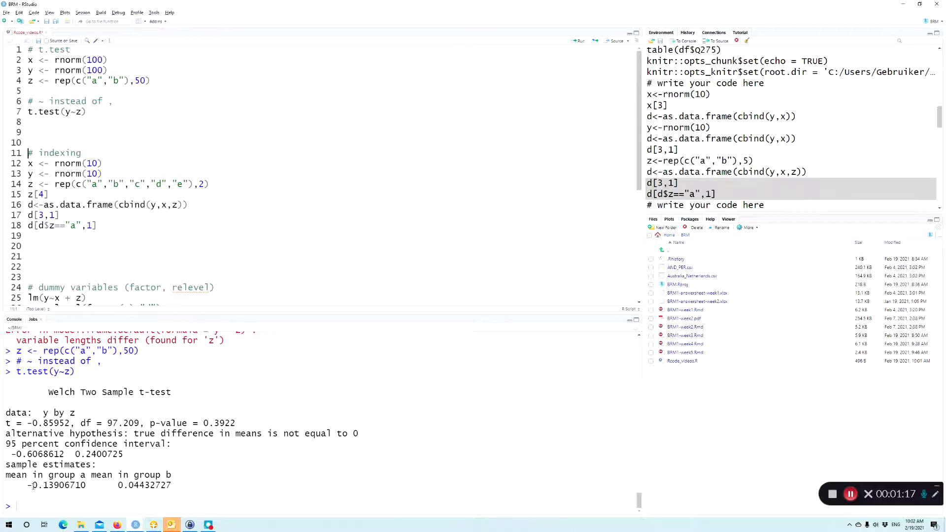
- Begin a second t.test call on a new line below t.test(y~z)
{"action": "left_click_drag", "start_coordinate": [6, 475], "coordinate": [65, 475]}
{"action": "type", "text": "t.test"}
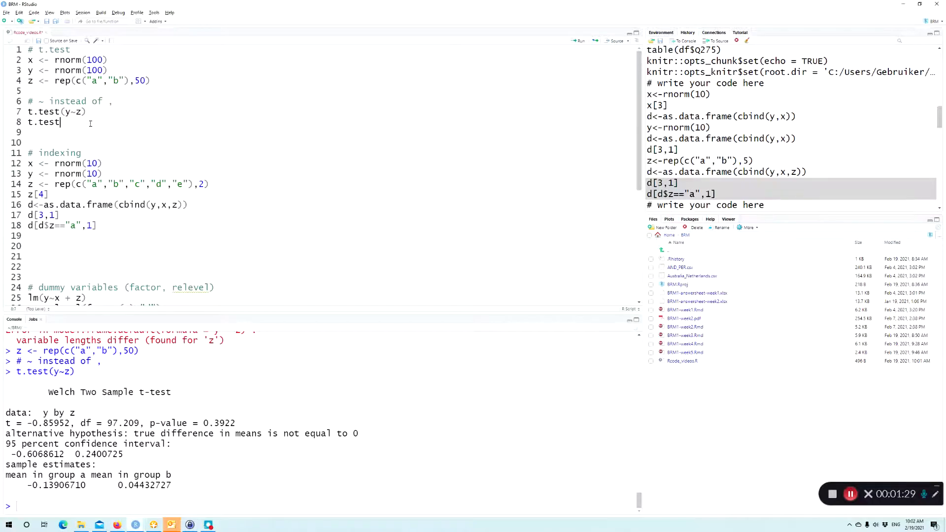
- Complete the second call as t.test(y,x) and run it, giving p-value 0.9169
{"action": "type", "text": "(y,z)"}
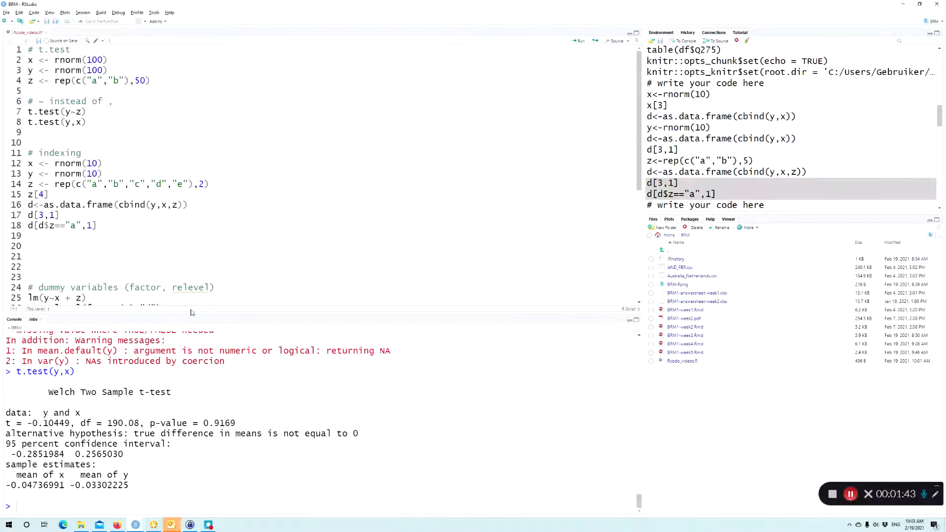
{"action": "double_click", "coordinate": [24, 475]}
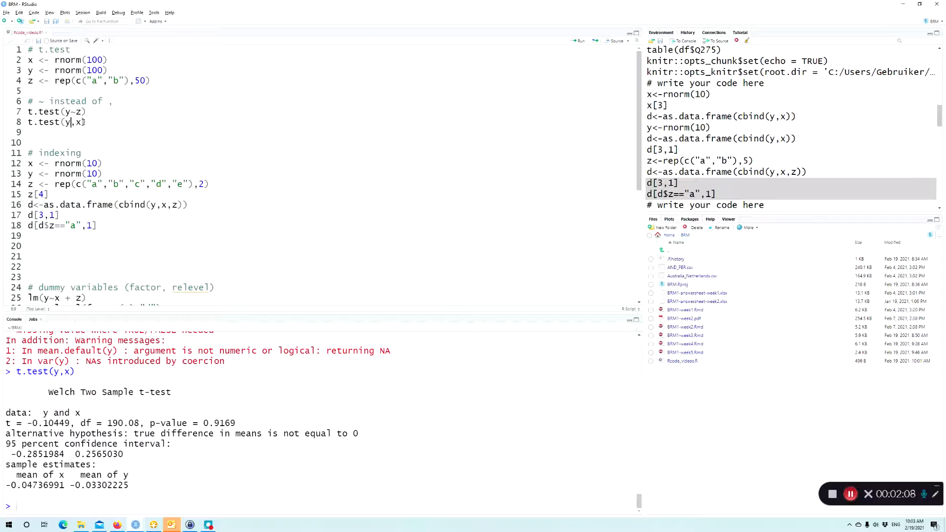
{"action": "triple_click", "coordinate": [54, 121]}
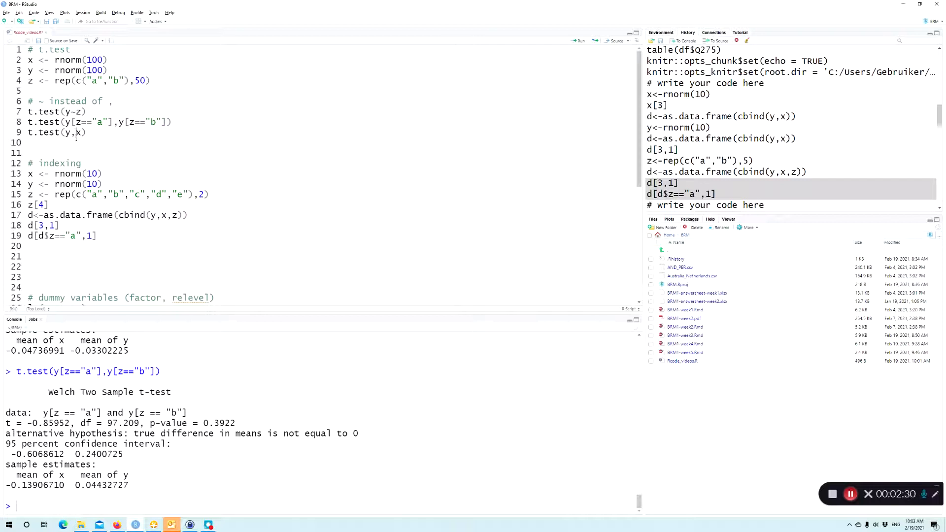
- Insert t.test(y[z=="a"],y[z=="b"]) above t.test(y,x) and run it, matching p-value 0.3922
{"action": "left_click", "coordinate": [71, 133]}
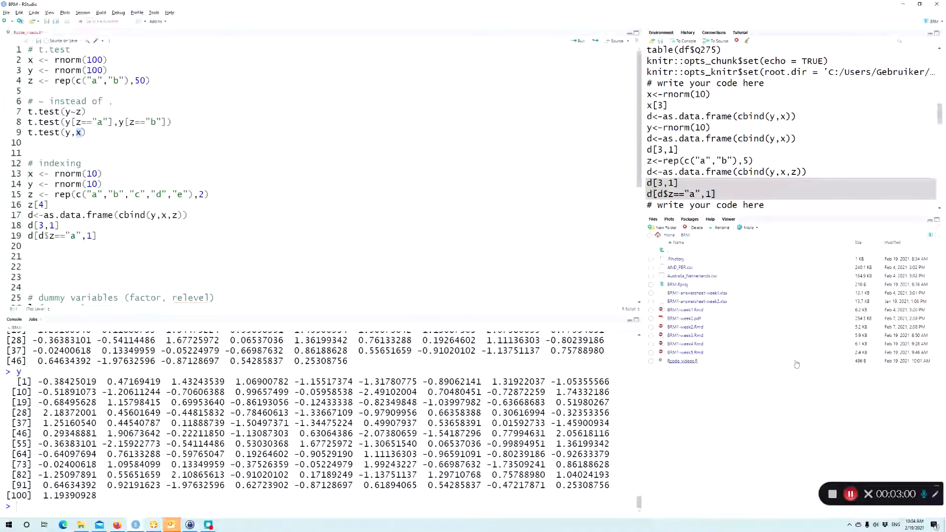
{"action": "mouse_move", "coordinate": [833, 493]}
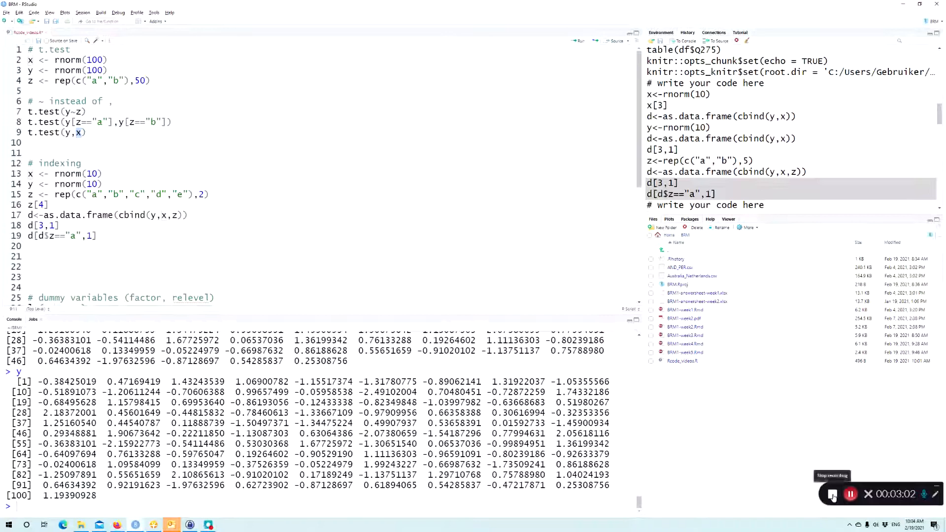